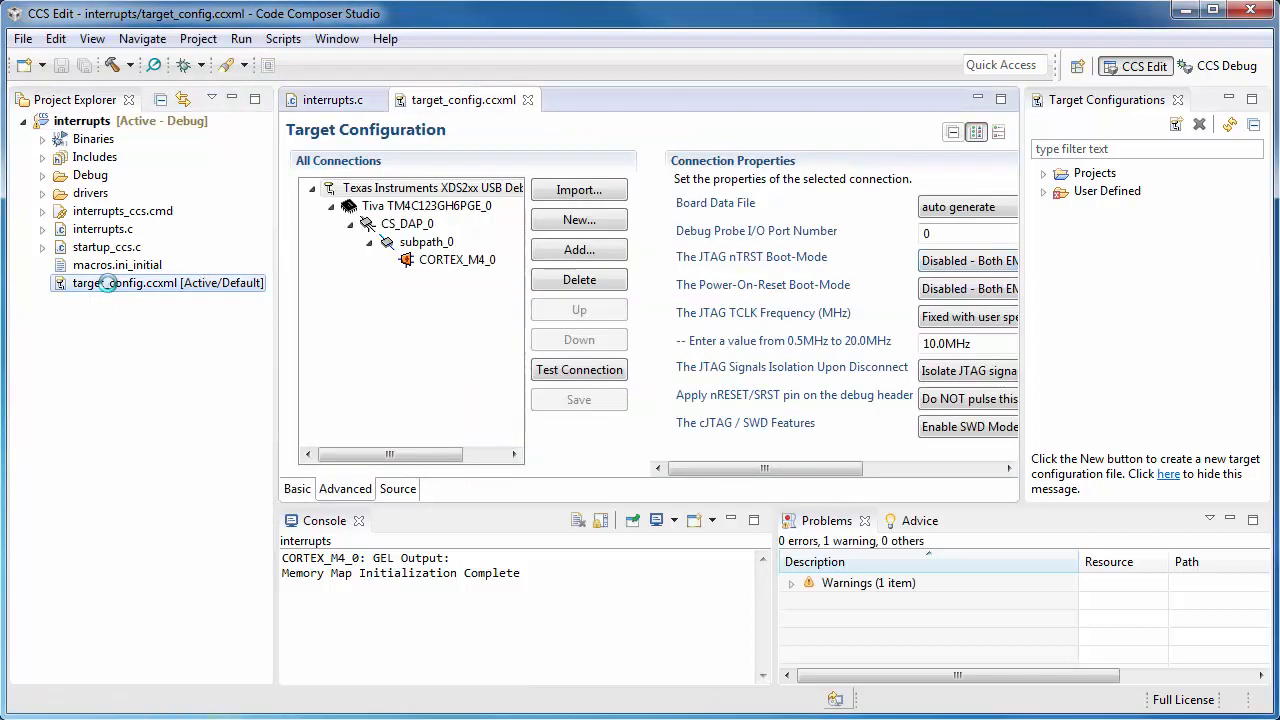
View the XDS2xx target connection configuration in target_config.ccxml
{"action": "left_click", "coordinate": [432, 188]}
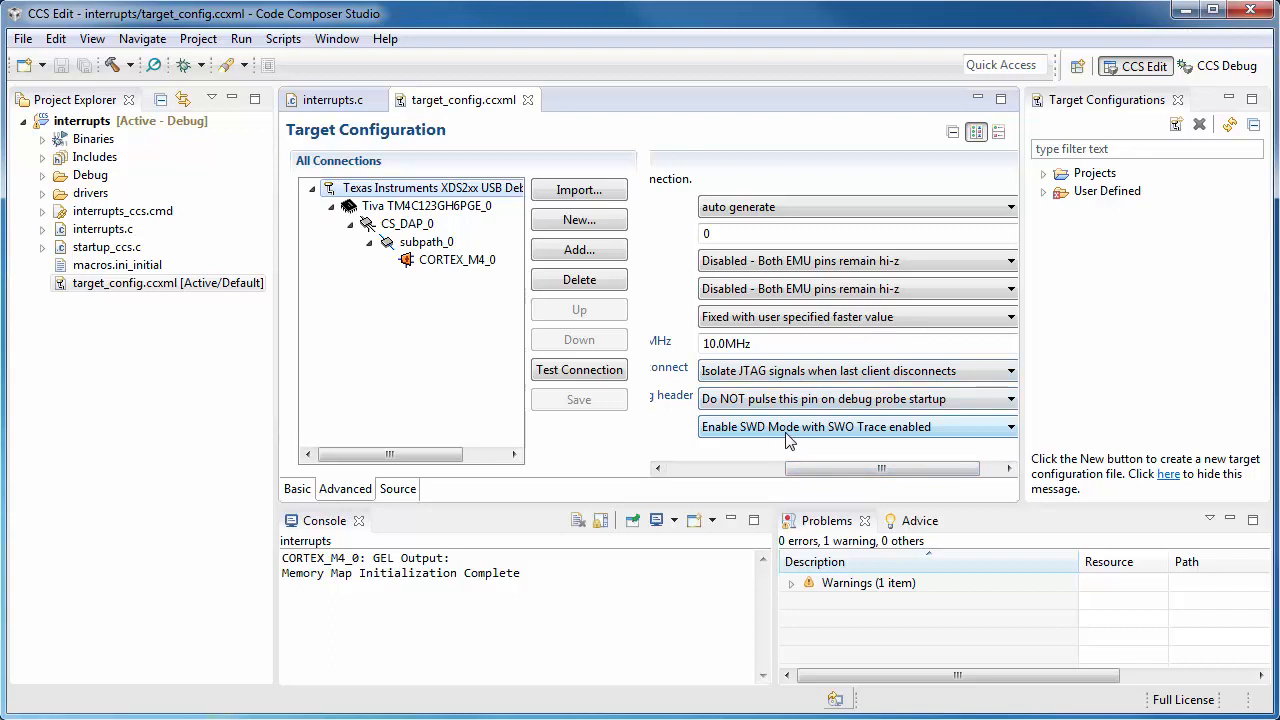
{"action": "mouse_move", "coordinate": [922, 446]}
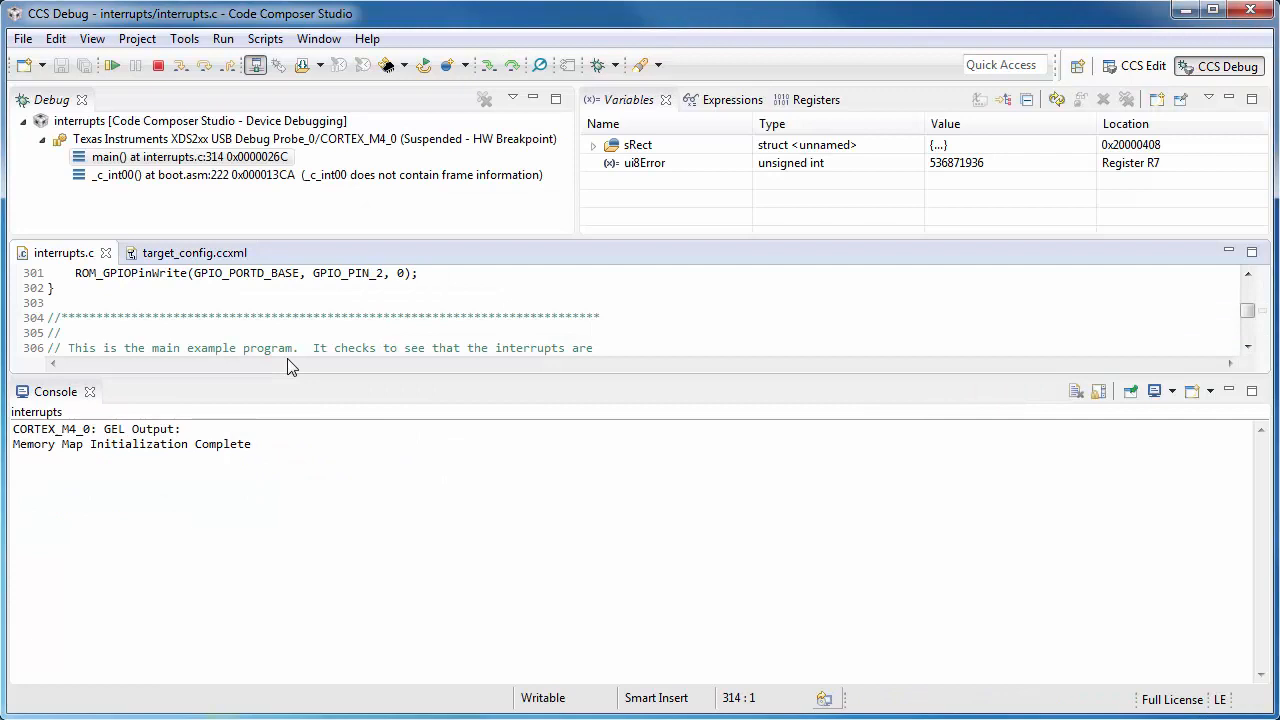
Start an Interrupt Profiling session from Hardware Trace Analyzer using SWO Trace transport
{"action": "left_click", "coordinate": [184, 38]}
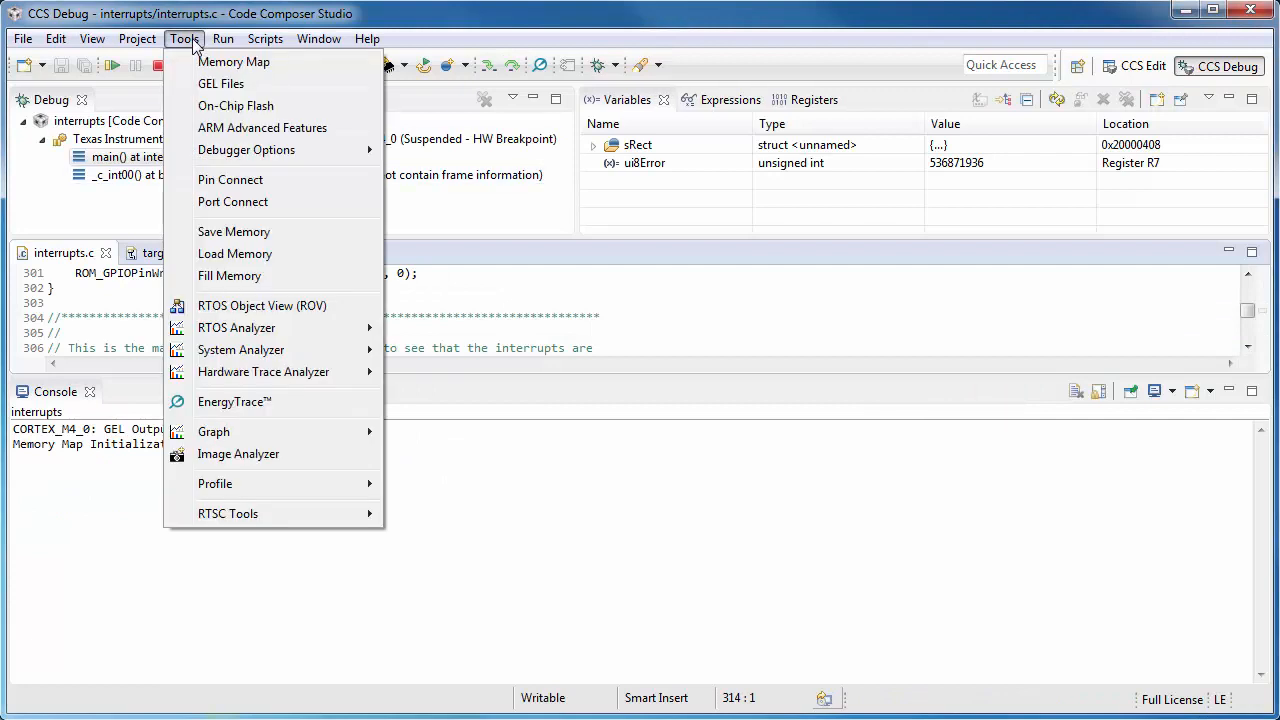
{"action": "mouse_move", "coordinate": [276, 384]}
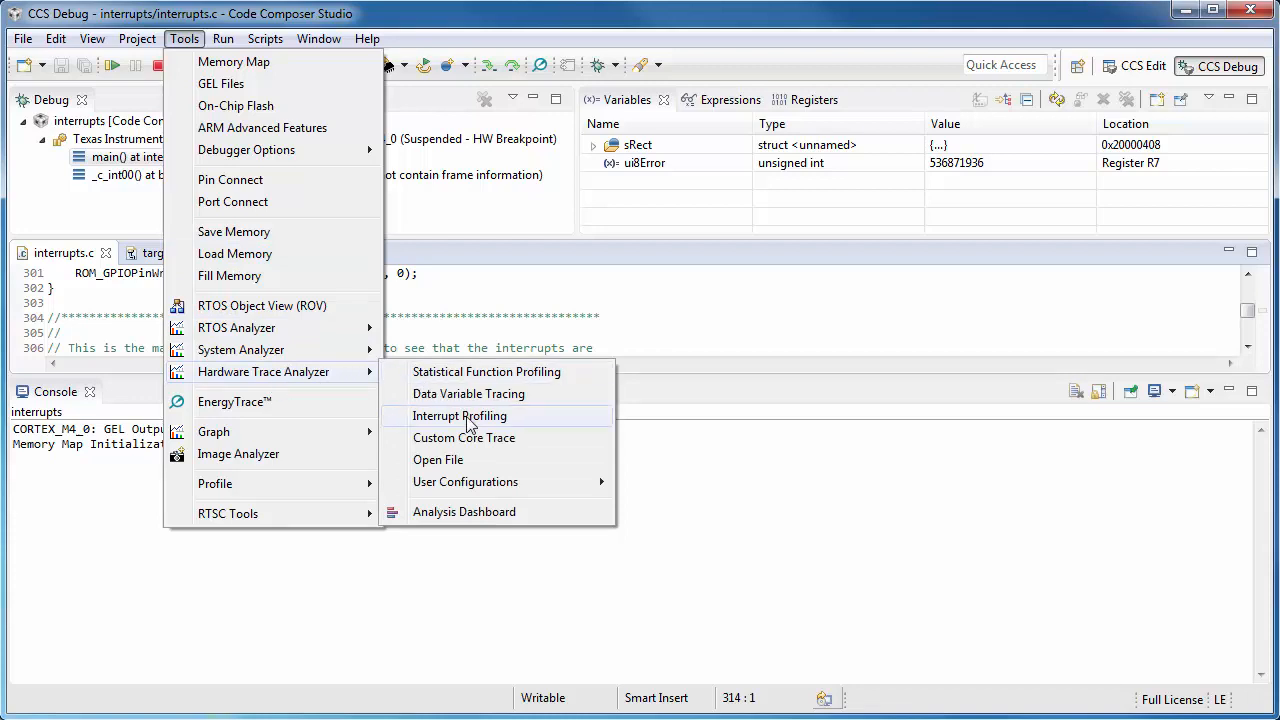
{"action": "left_click", "coordinate": [460, 414]}
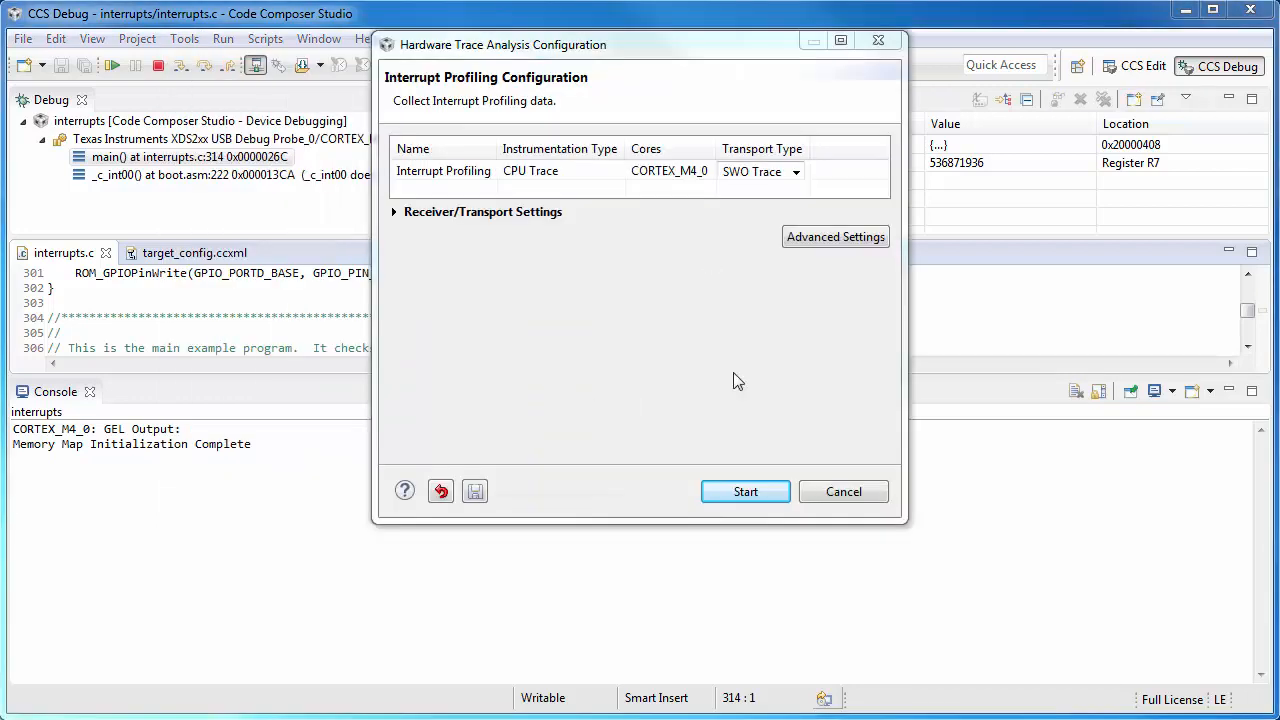
{"action": "mouse_move", "coordinate": [728, 418]}
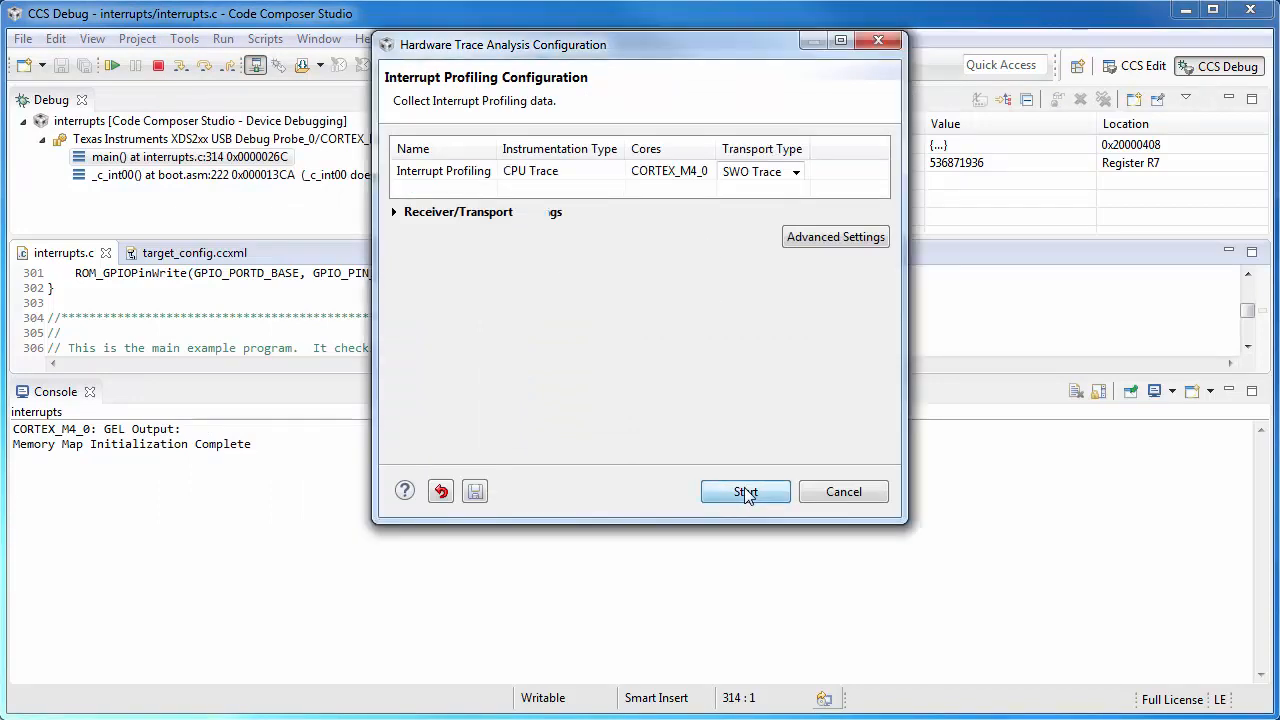
{"action": "left_click", "coordinate": [744, 492]}
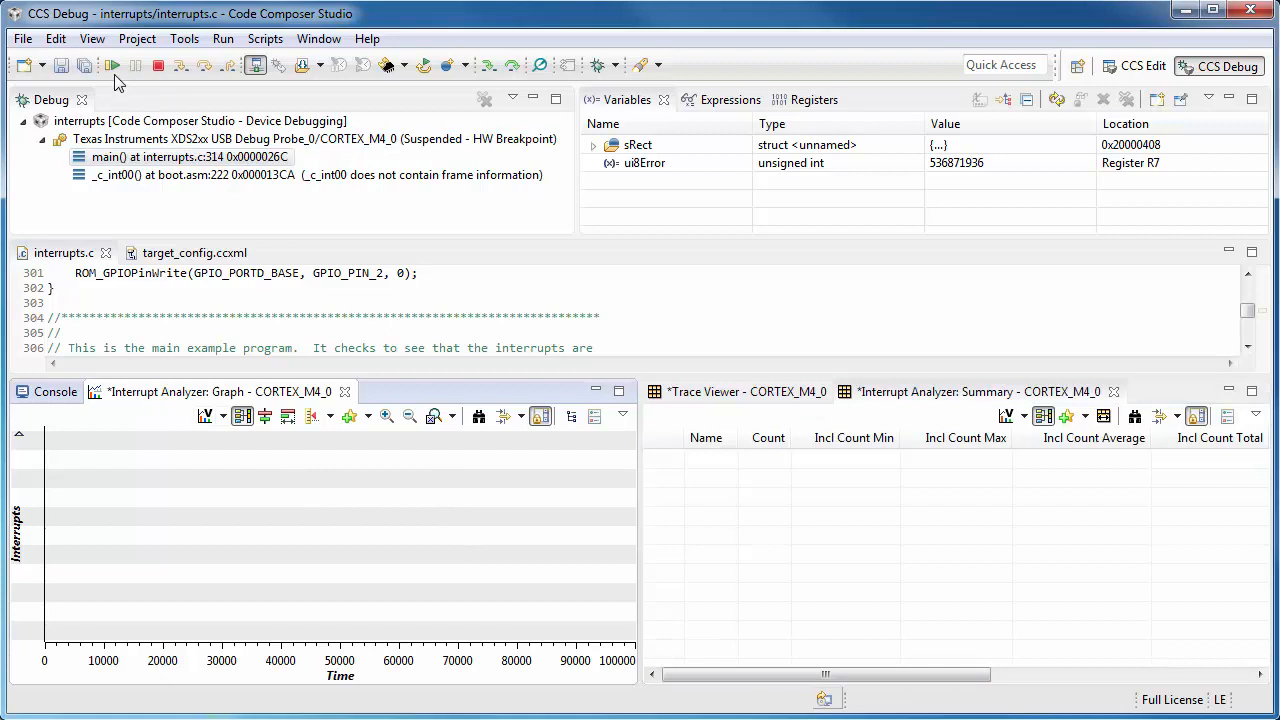
{"action": "mouse_move", "coordinate": [112, 64]}
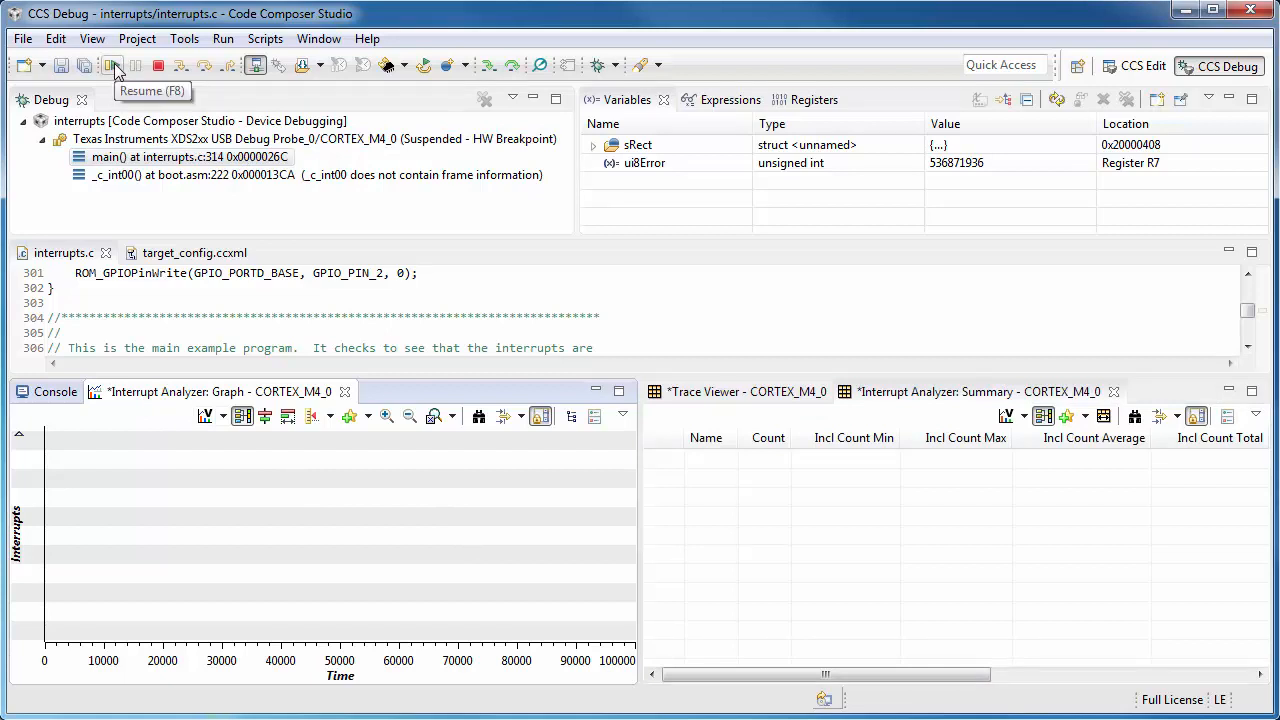
Resume the target to generate interrupt activity, then suspend it in main's loop
{"action": "left_click", "coordinate": [112, 64]}
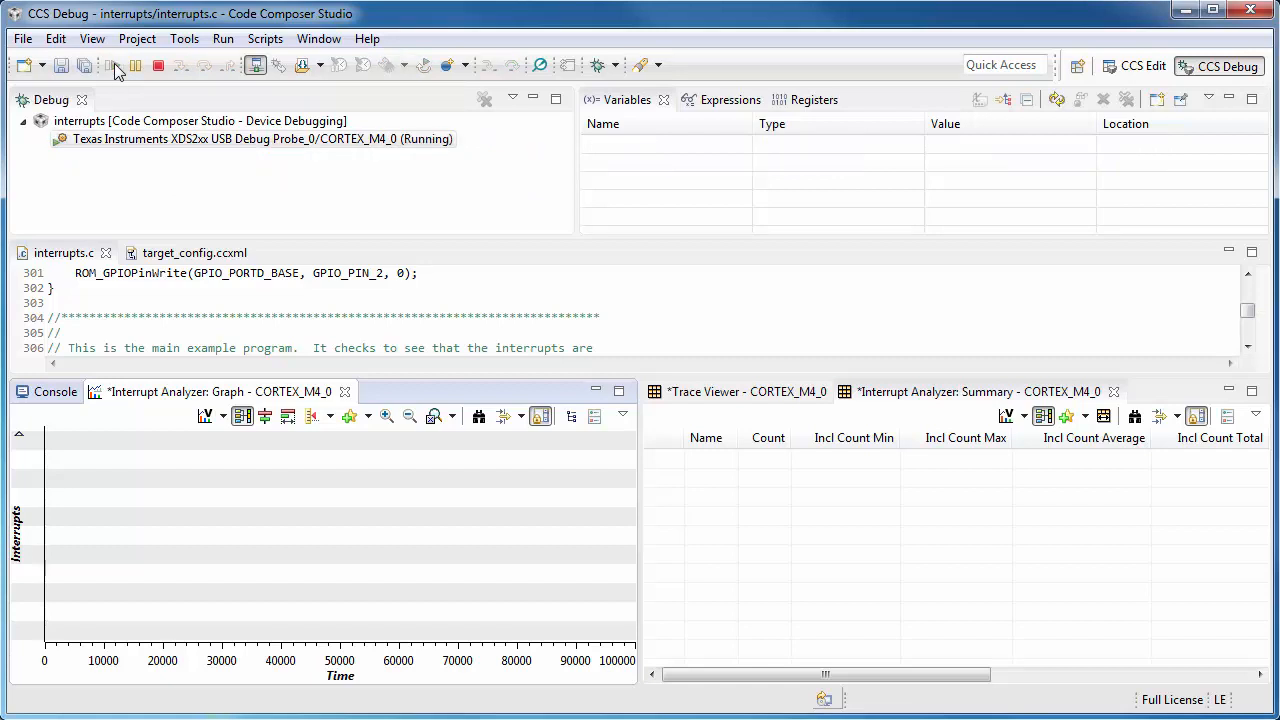
{"action": "mouse_move", "coordinate": [136, 64]}
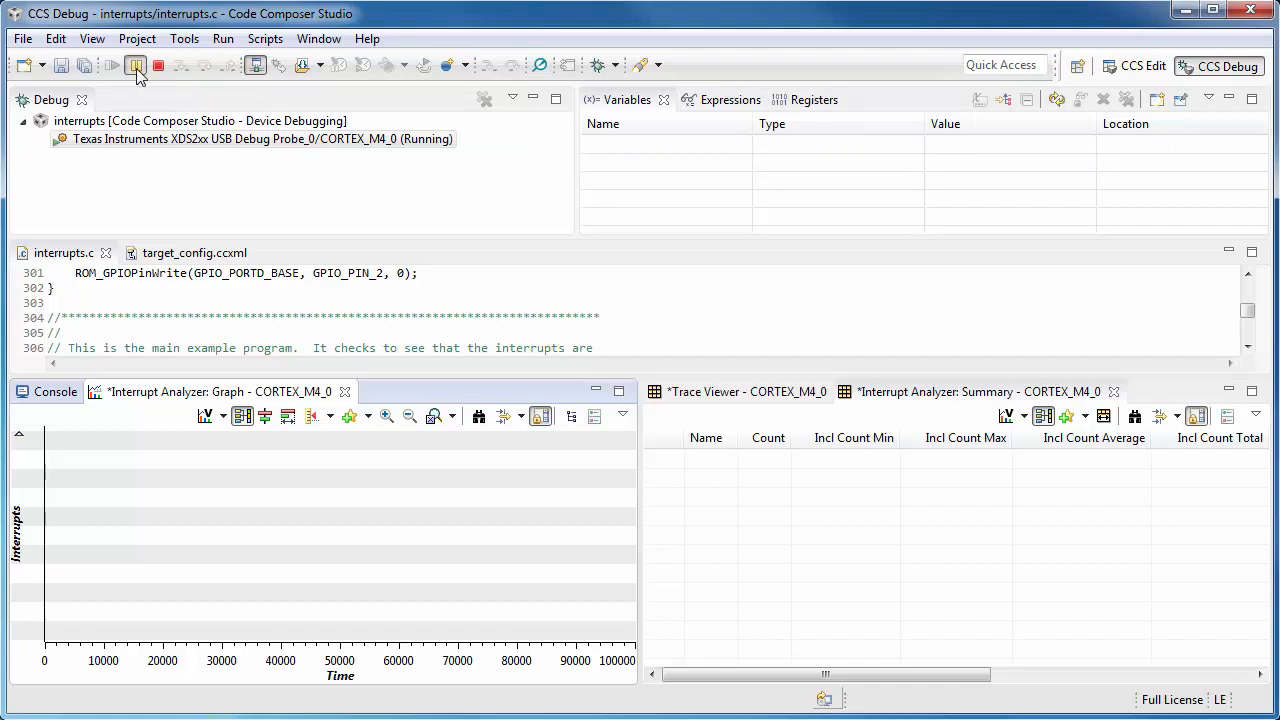
{"action": "left_click", "coordinate": [136, 64]}
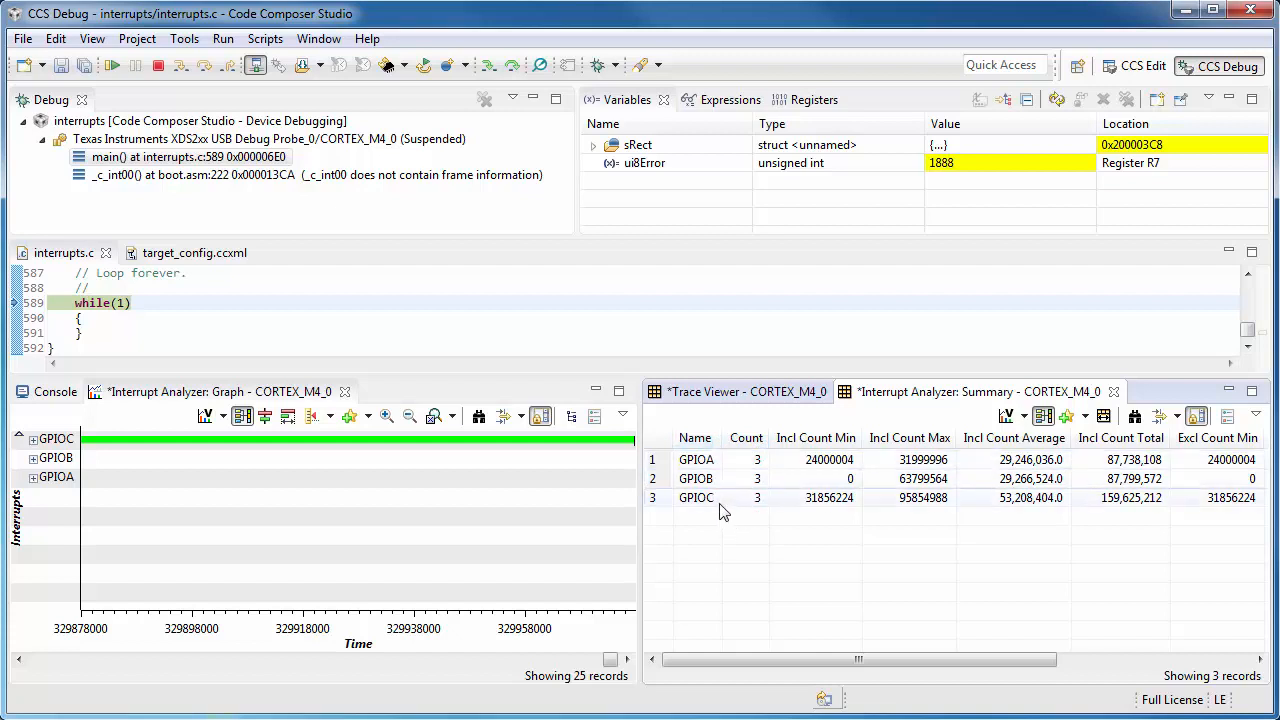
{"action": "mouse_move", "coordinate": [792, 576]}
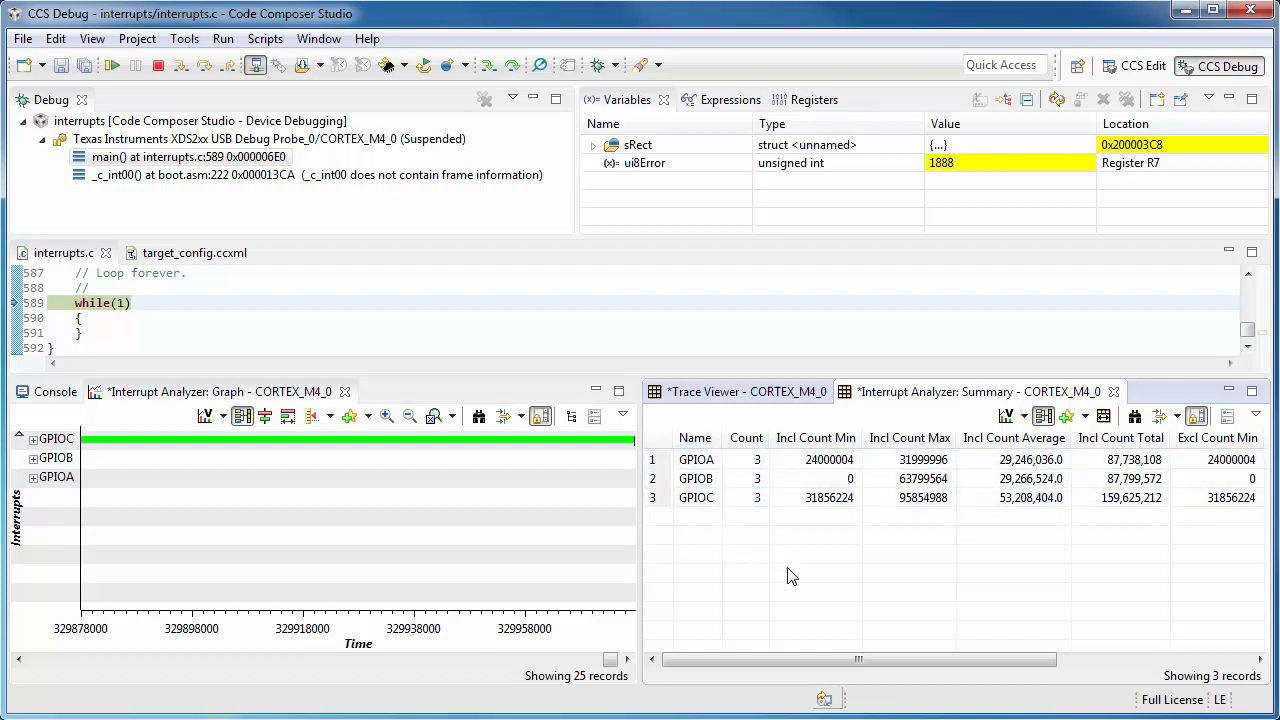
{"action": "mouse_move", "coordinate": [768, 540]}
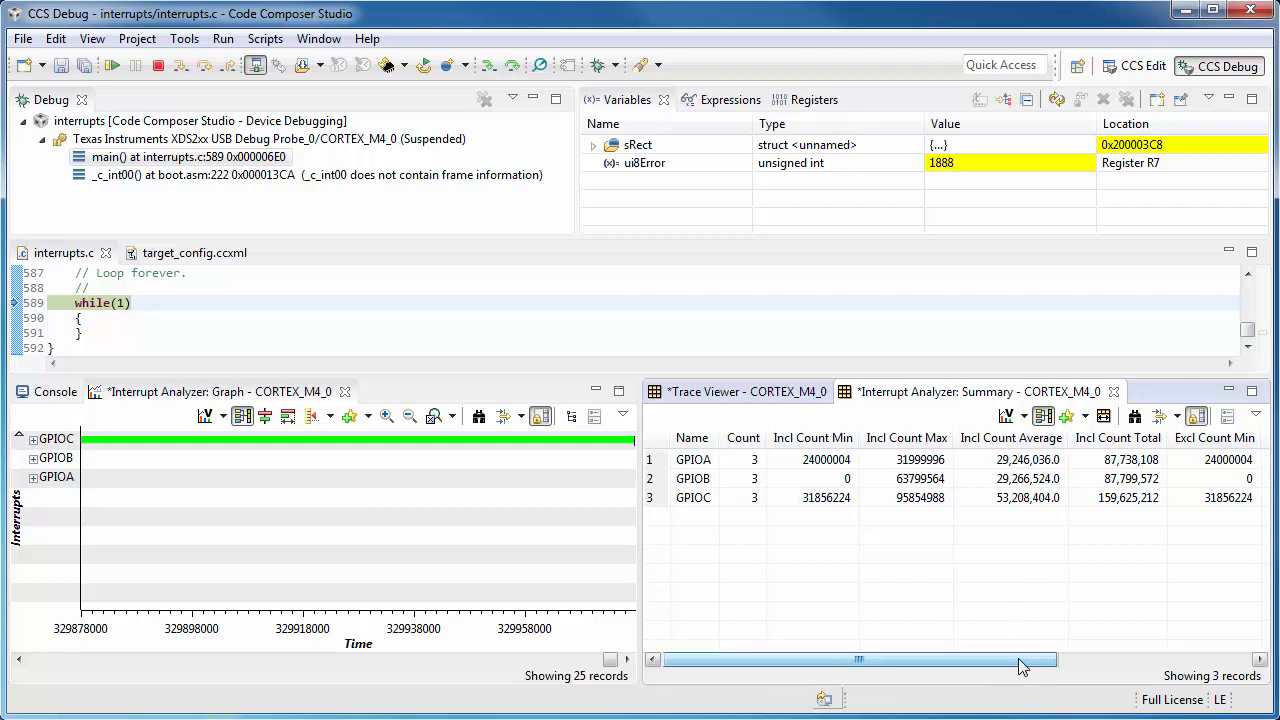
Scroll the Interrupt Analyzer Summary table to reveal the GPIOA/B/C count statistics columns
{"action": "left_click_drag", "start_coordinate": [860, 660], "coordinate": [1050, 660]}
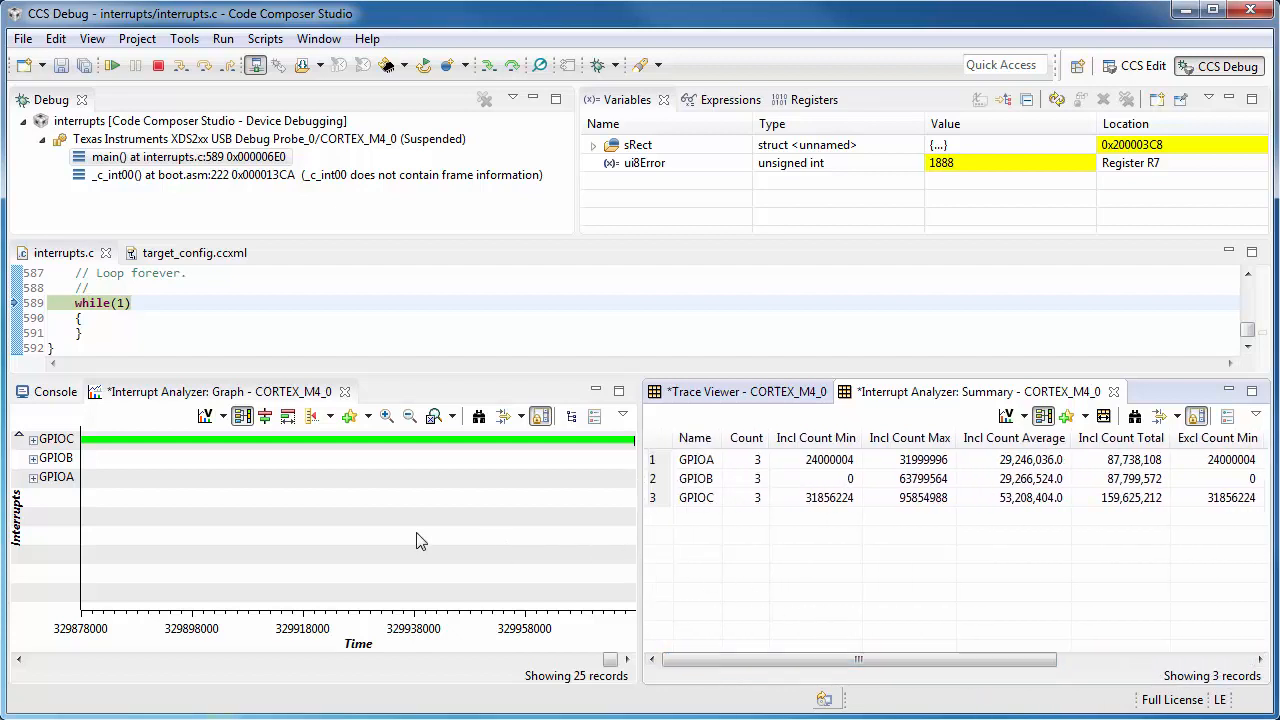
{"action": "mouse_move", "coordinate": [170, 416]}
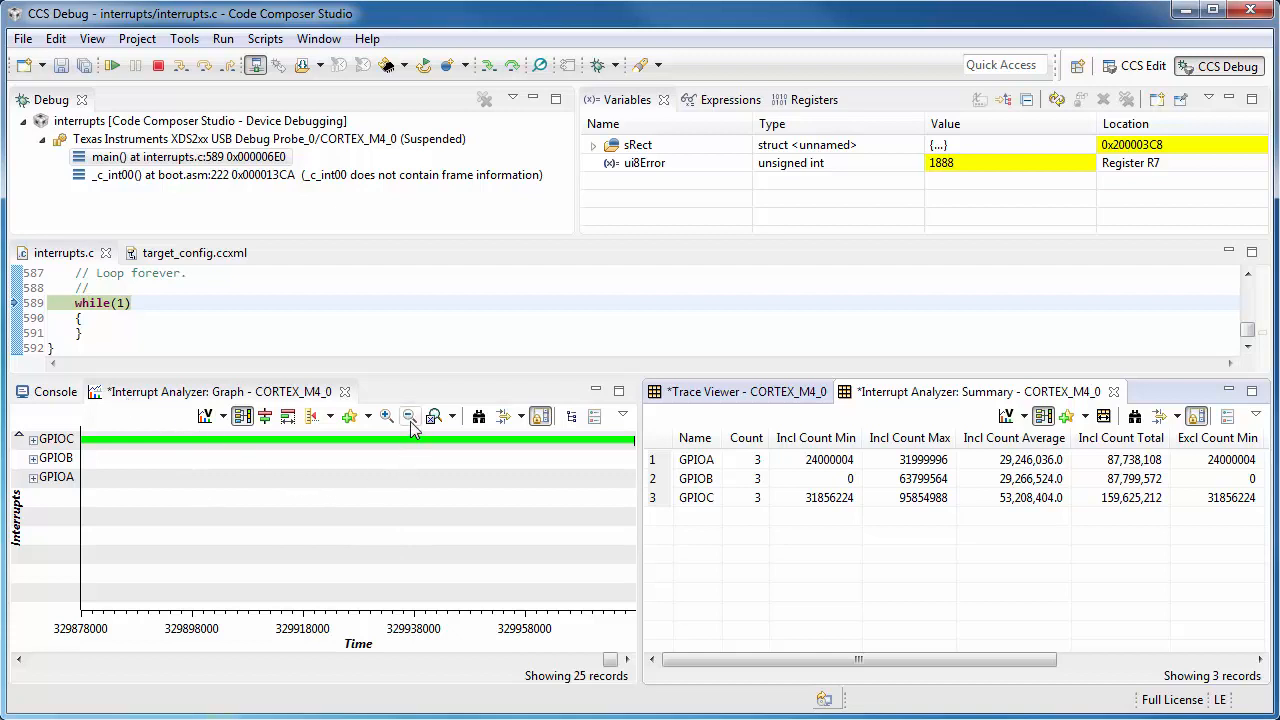
Fit the full interrupt timeline and mark near 235000000 where preempted GPIOC/GPIOB bars begin
{"action": "left_click", "coordinate": [410, 416]}
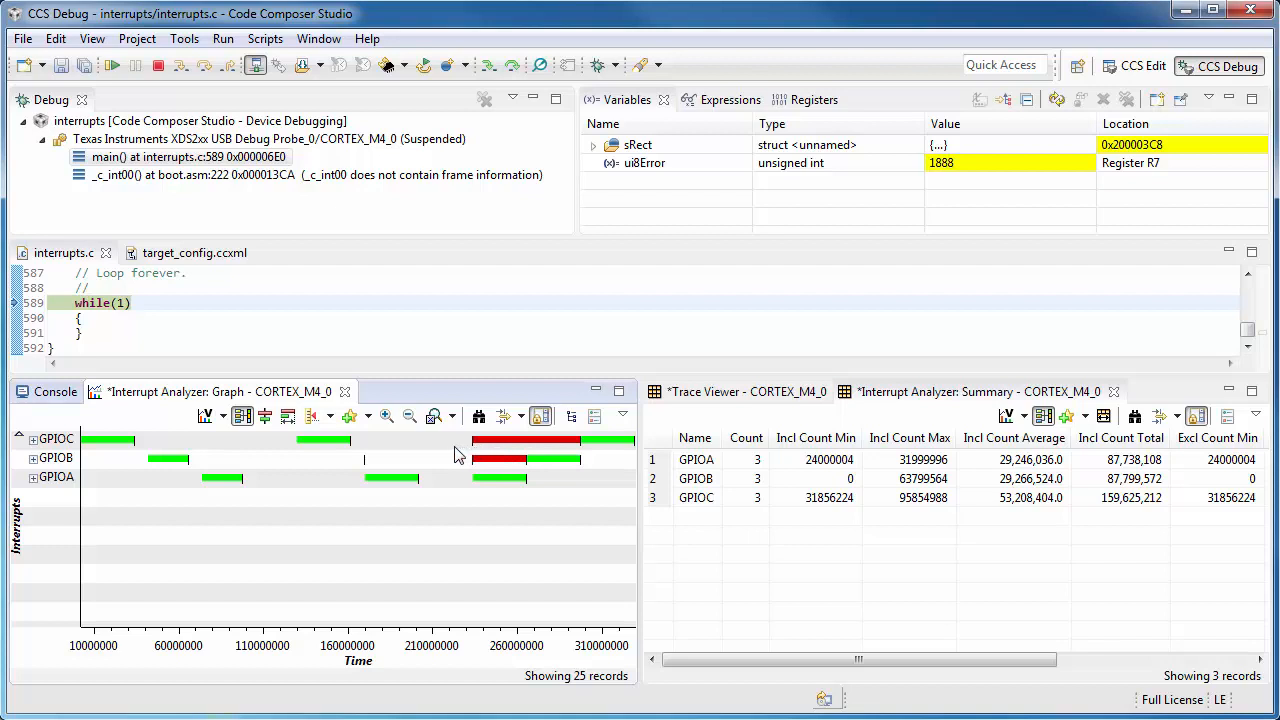
{"action": "mouse_move", "coordinate": [464, 452]}
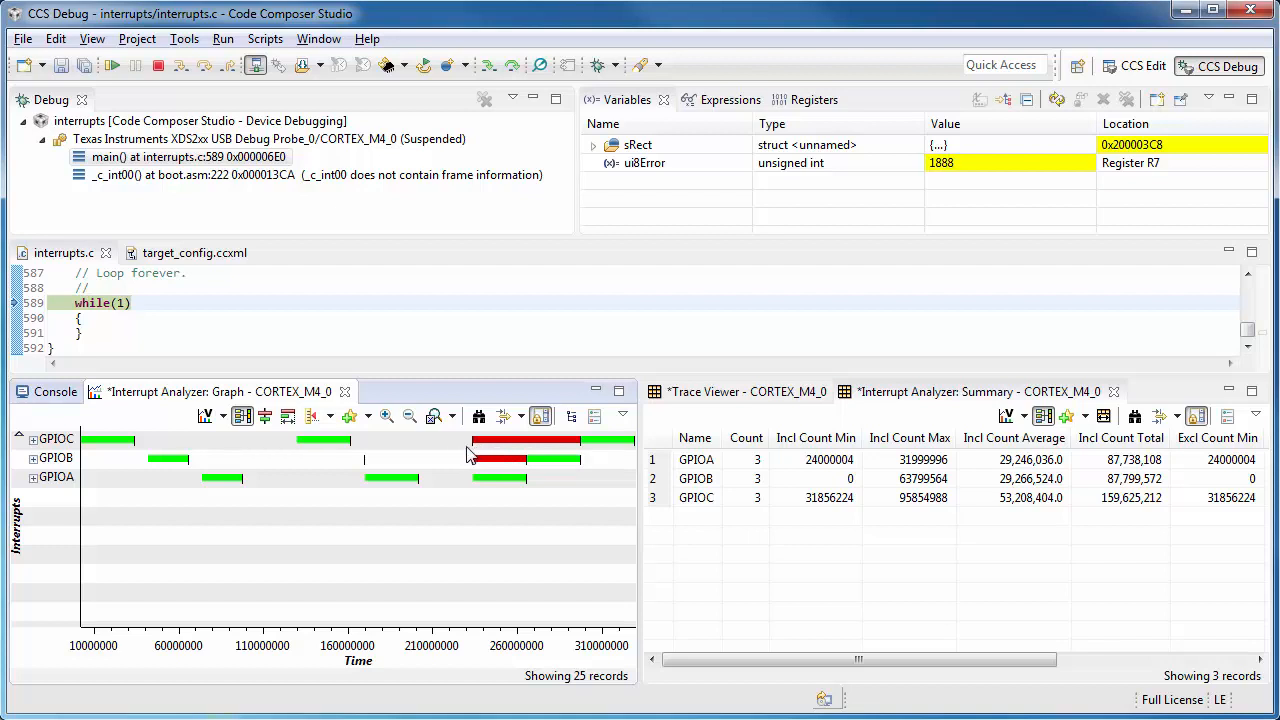
{"action": "left_click", "coordinate": [470, 456]}
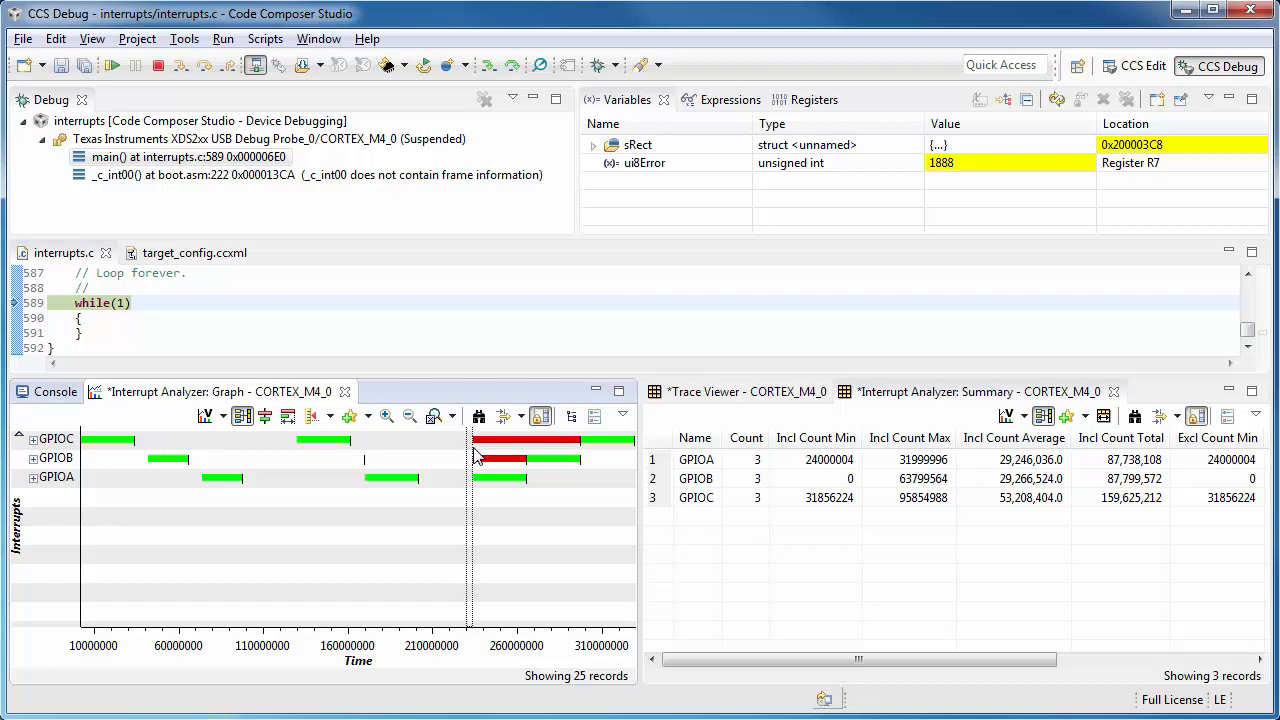
{"action": "mouse_move", "coordinate": [480, 458]}
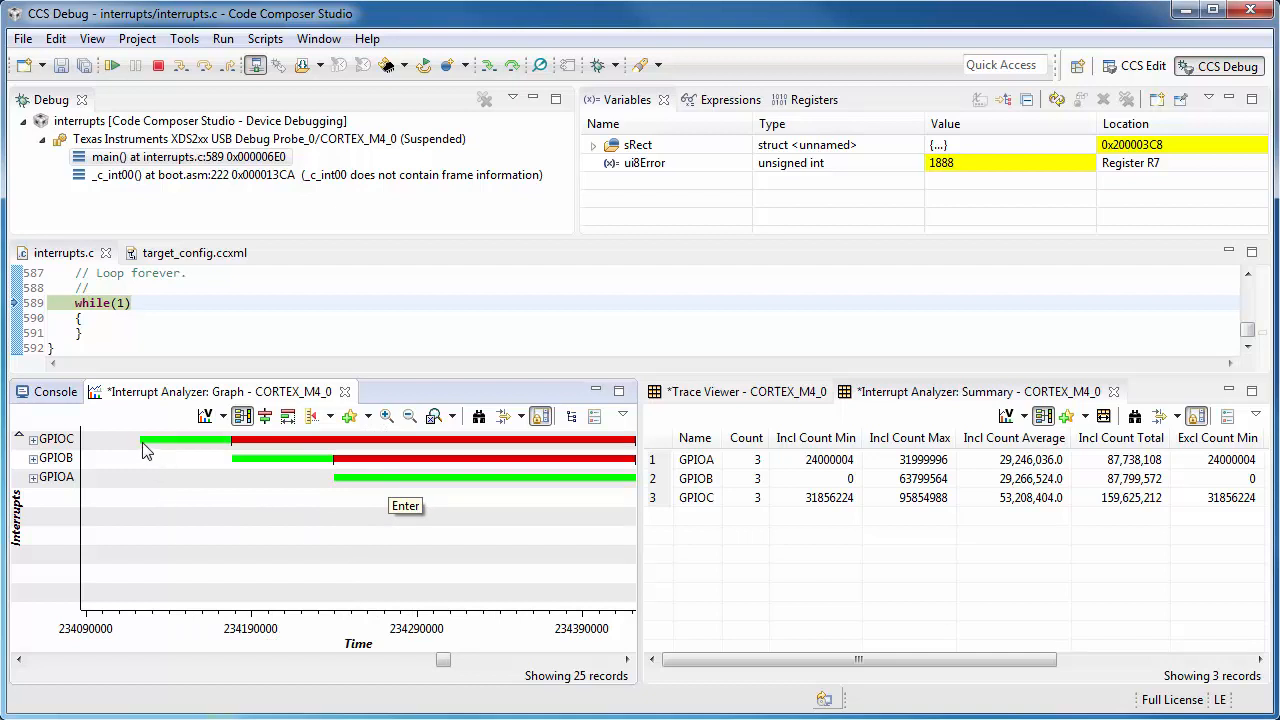
{"action": "mouse_move", "coordinate": [108, 452]}
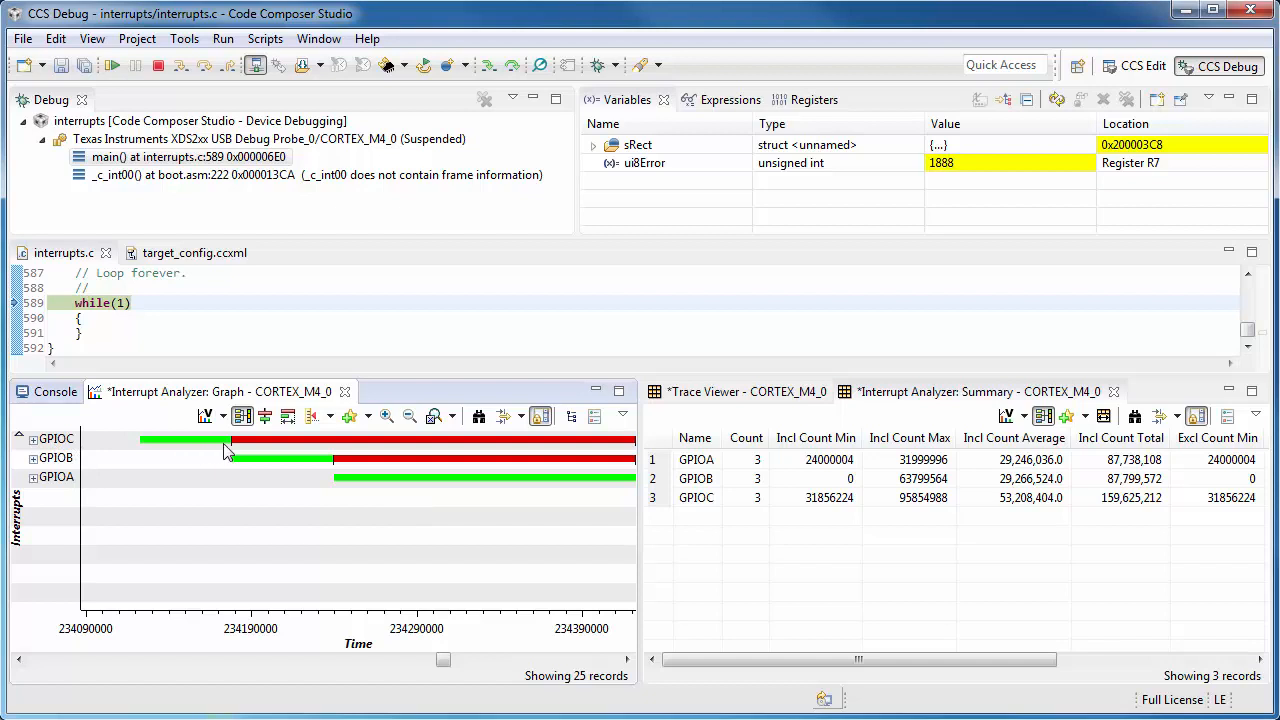
{"action": "mouse_move", "coordinate": [234, 470]}
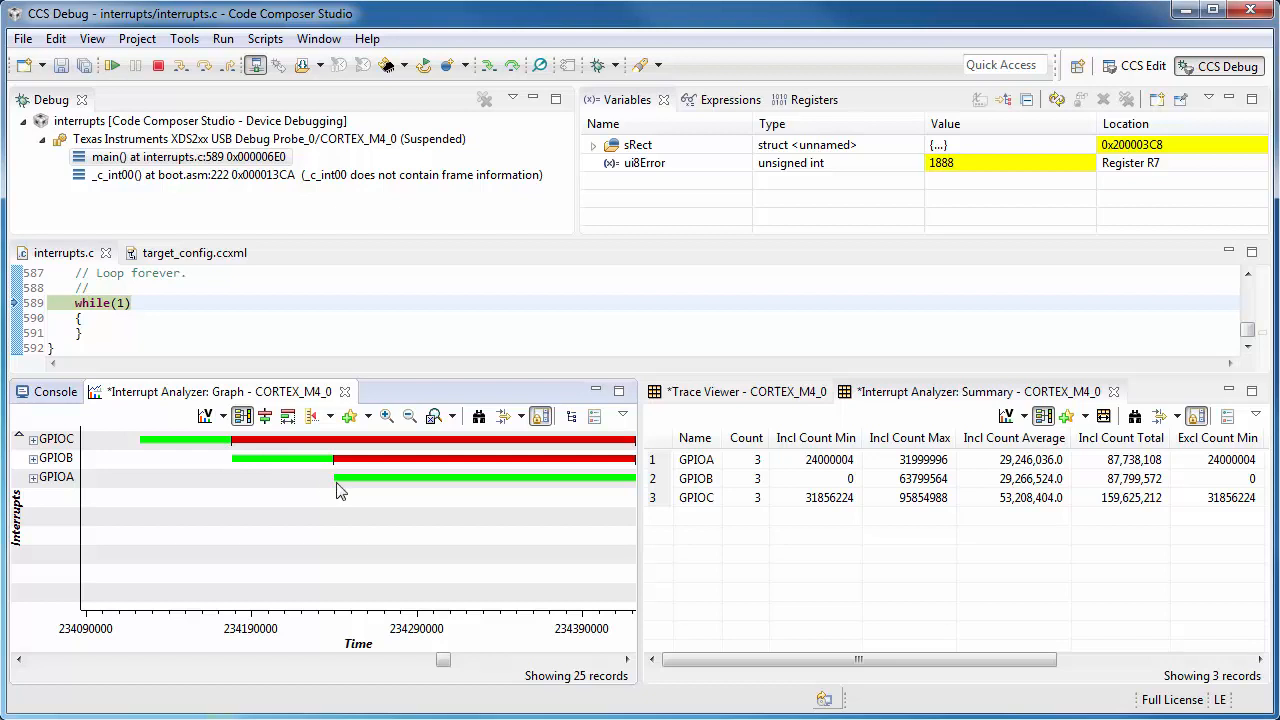
{"action": "mouse_move", "coordinate": [392, 528]}
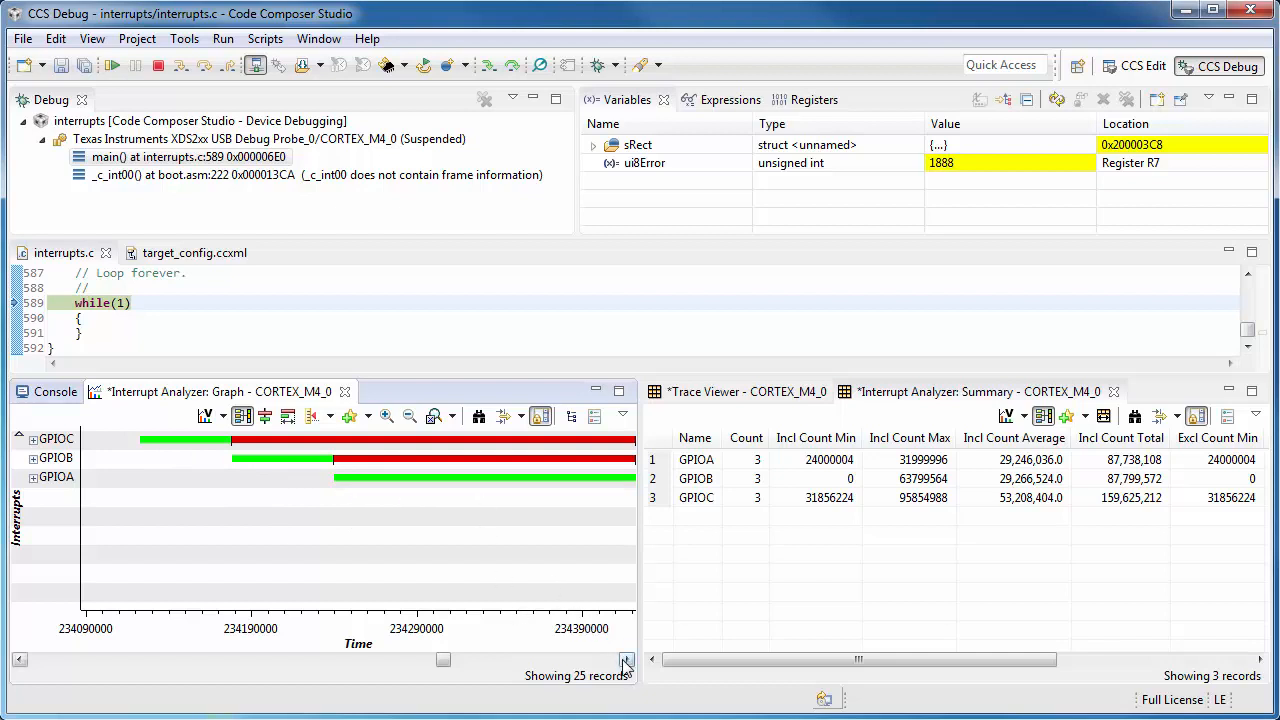
{"action": "left_click", "coordinate": [624, 660]}
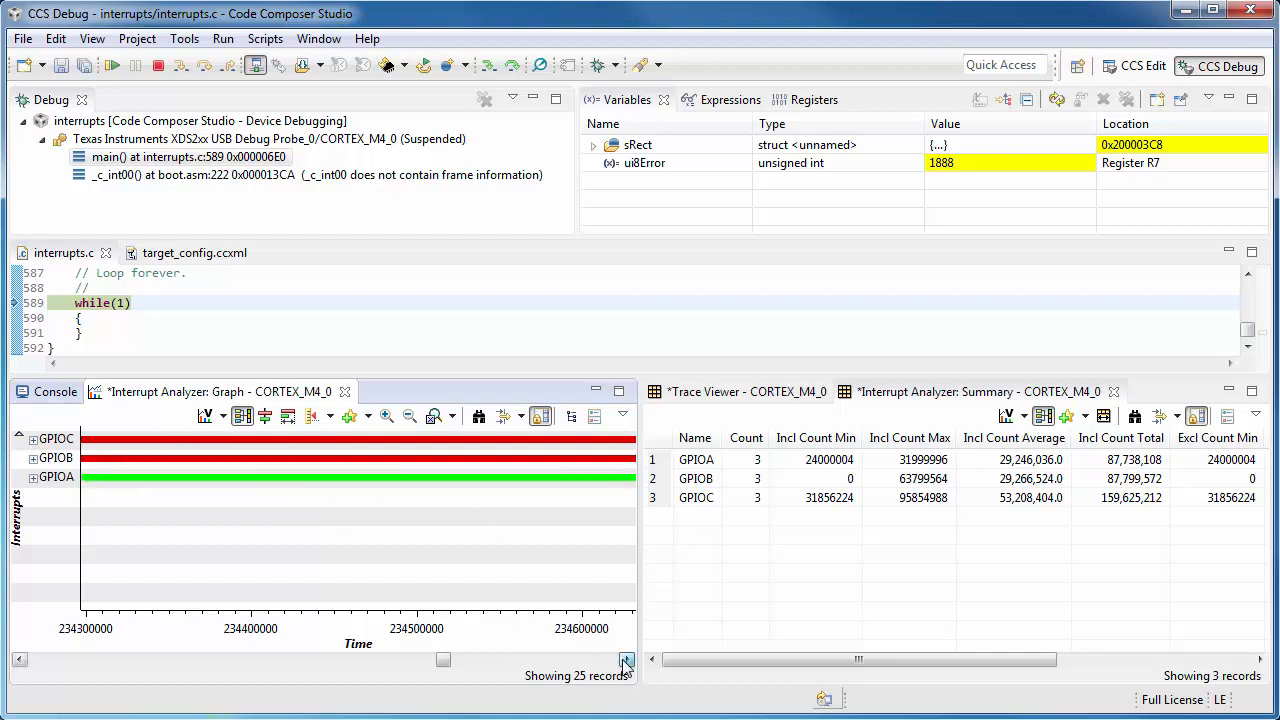
{"action": "left_click", "coordinate": [410, 414]}
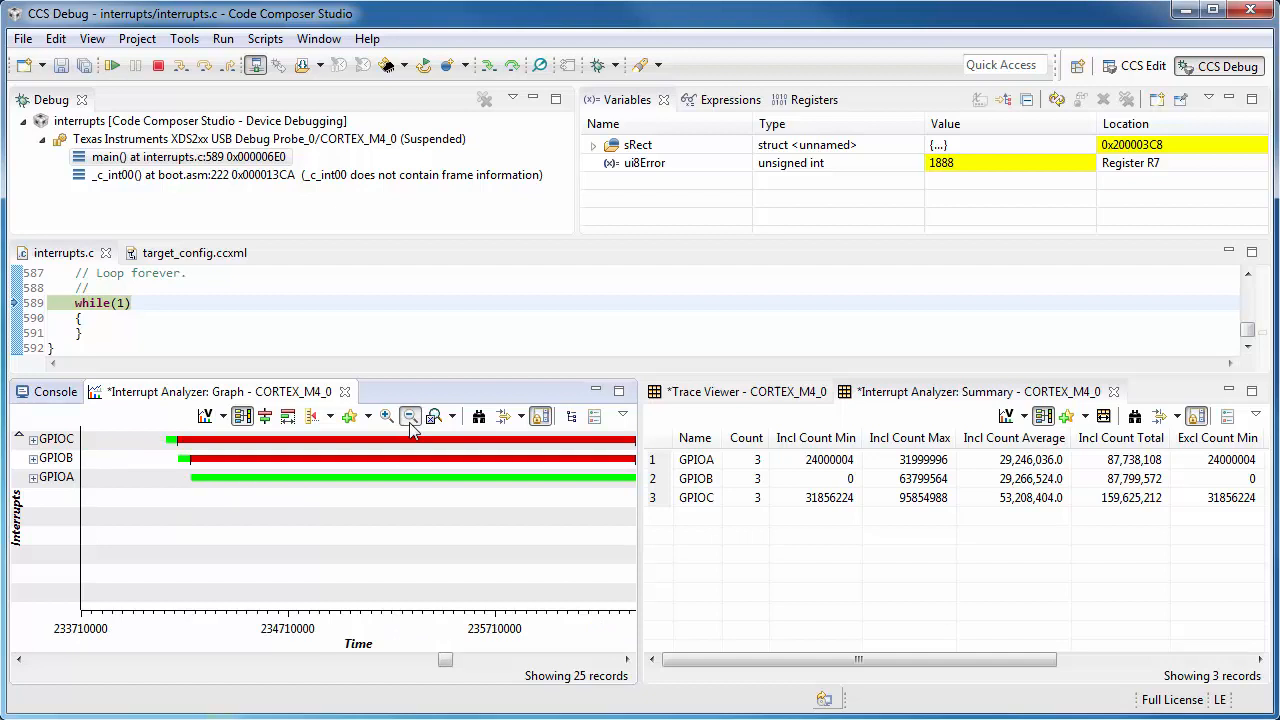
{"action": "left_click", "coordinate": [410, 416]}
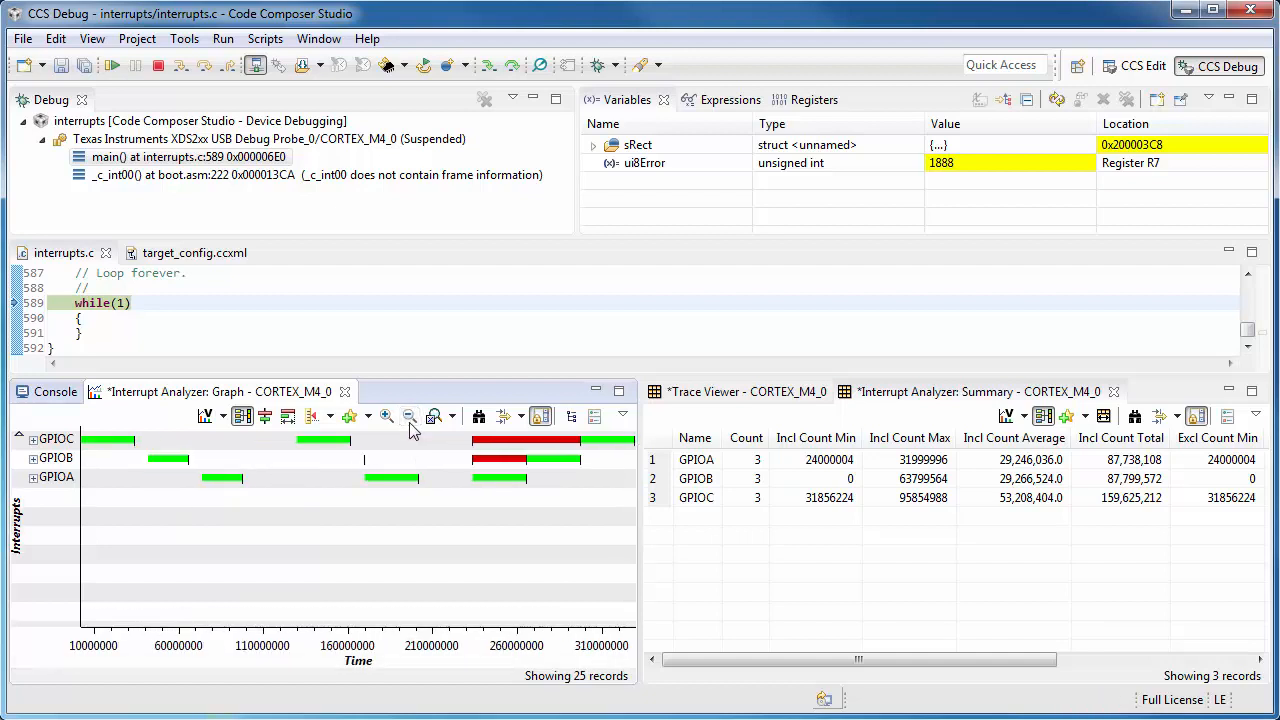